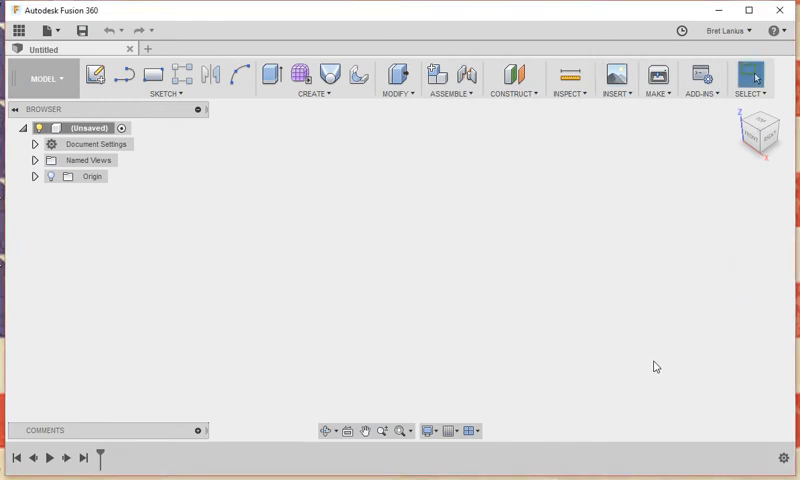
pyautogui.moveTo(702, 78)
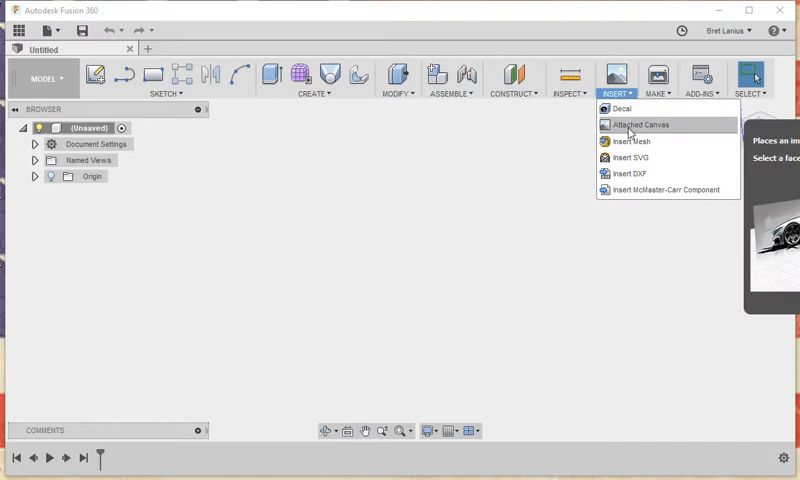
# Step: Attach the circuit board photo from the Desktop as a canvas on the XZ plane
pyautogui.click(640, 124)
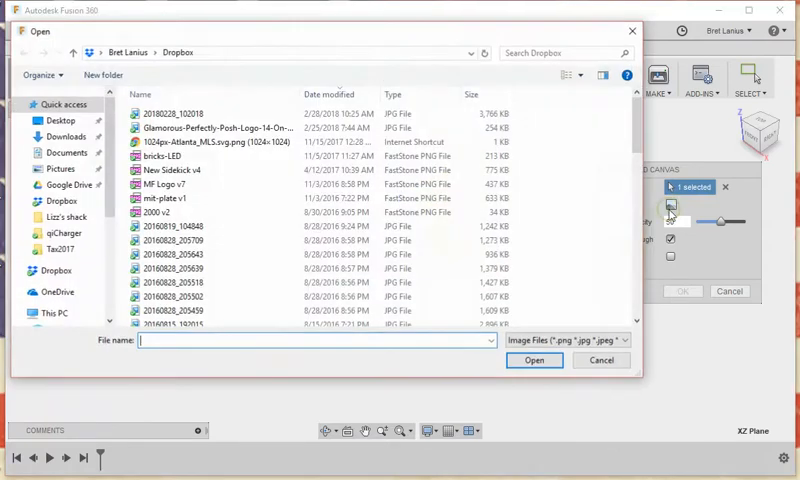
pyautogui.click(60, 120)
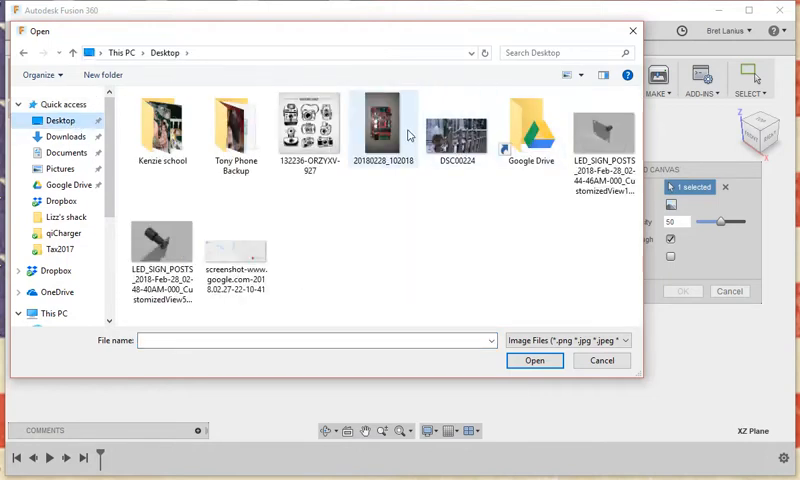
pyautogui.click(536, 360)
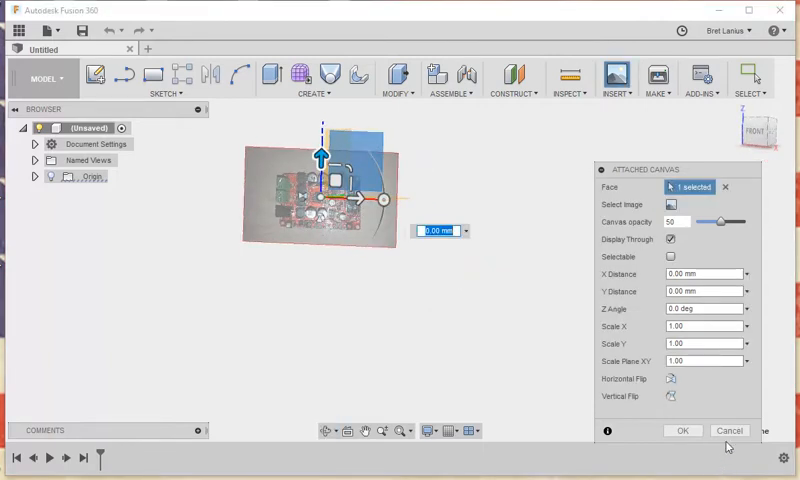
pyautogui.click(684, 432)
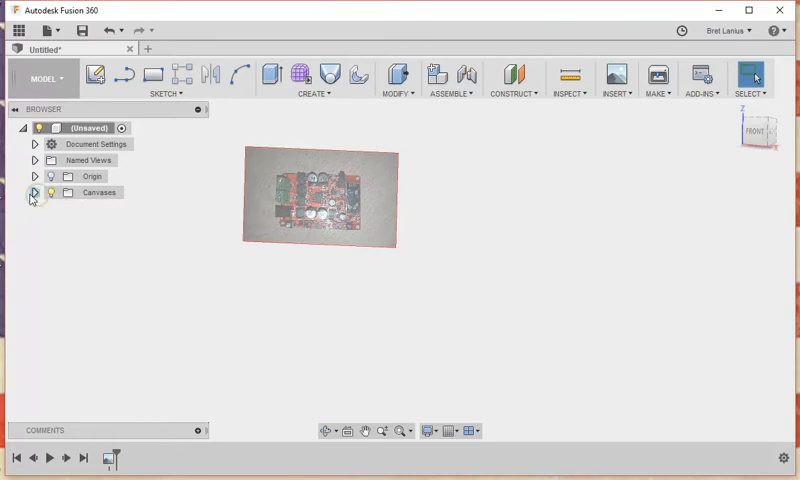
# Step: Start Calibrate on the photo canvas from its Browser context menu
pyautogui.rightClick(110, 208)
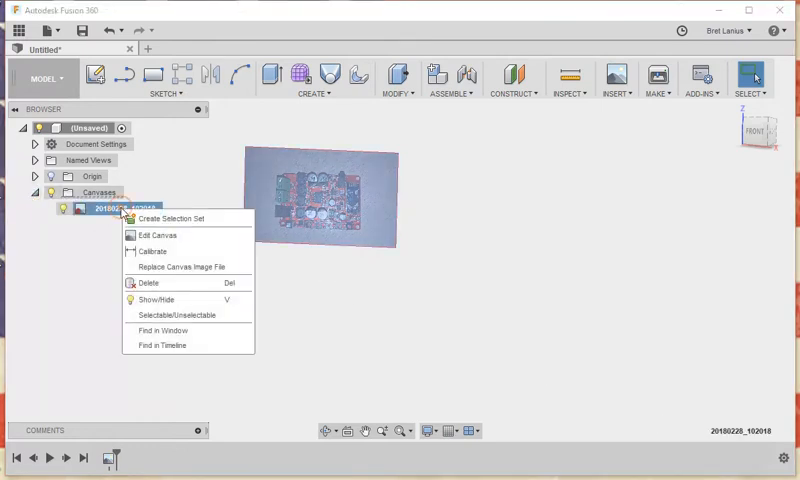
pyautogui.moveTo(152, 252)
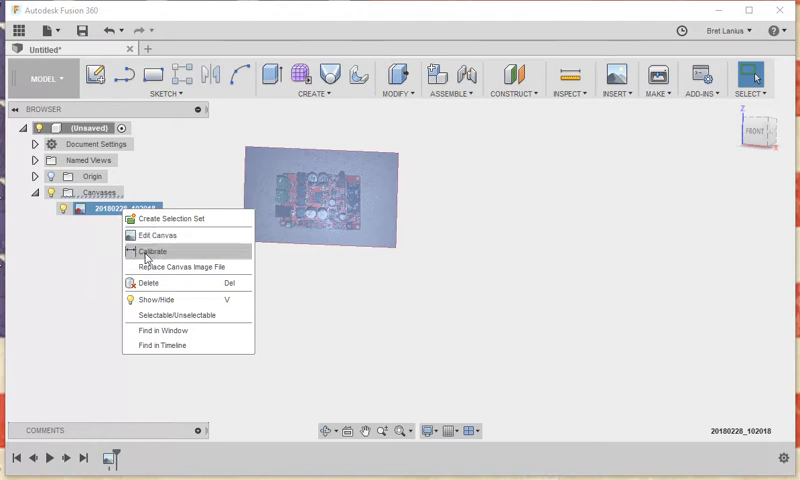
pyautogui.click(152, 252)
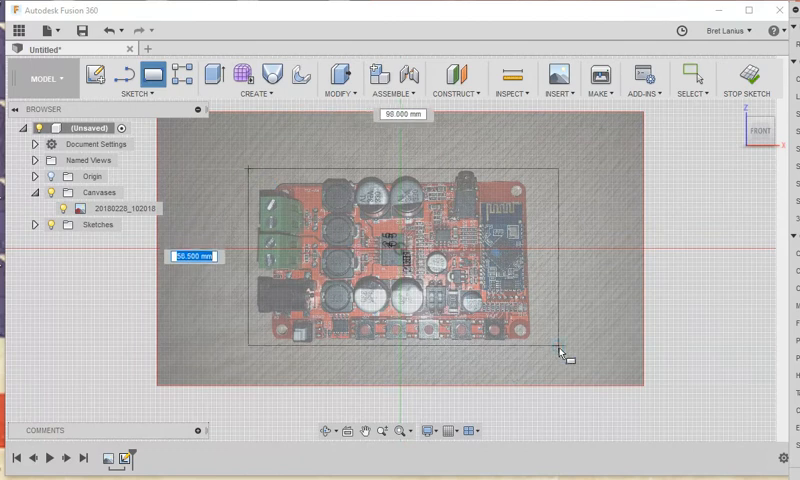
# Step: Sketch a rectangle framing the calibrated circuit board outline
pyautogui.moveTo(562, 356); pyautogui.dragTo(636, 324)
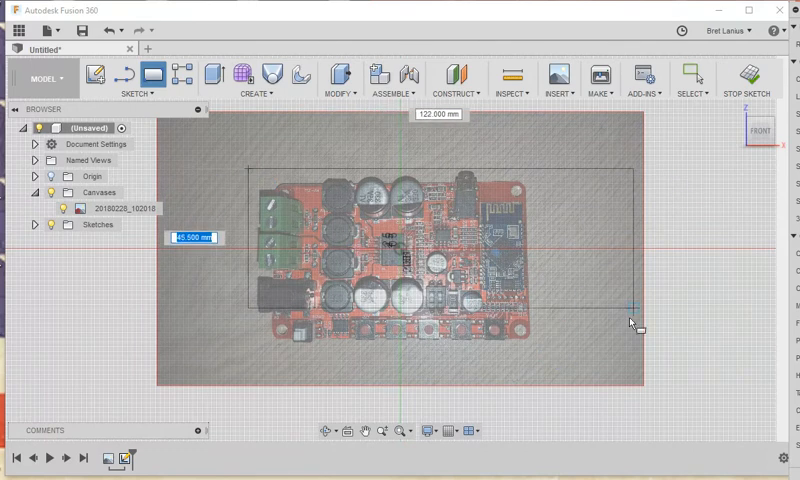